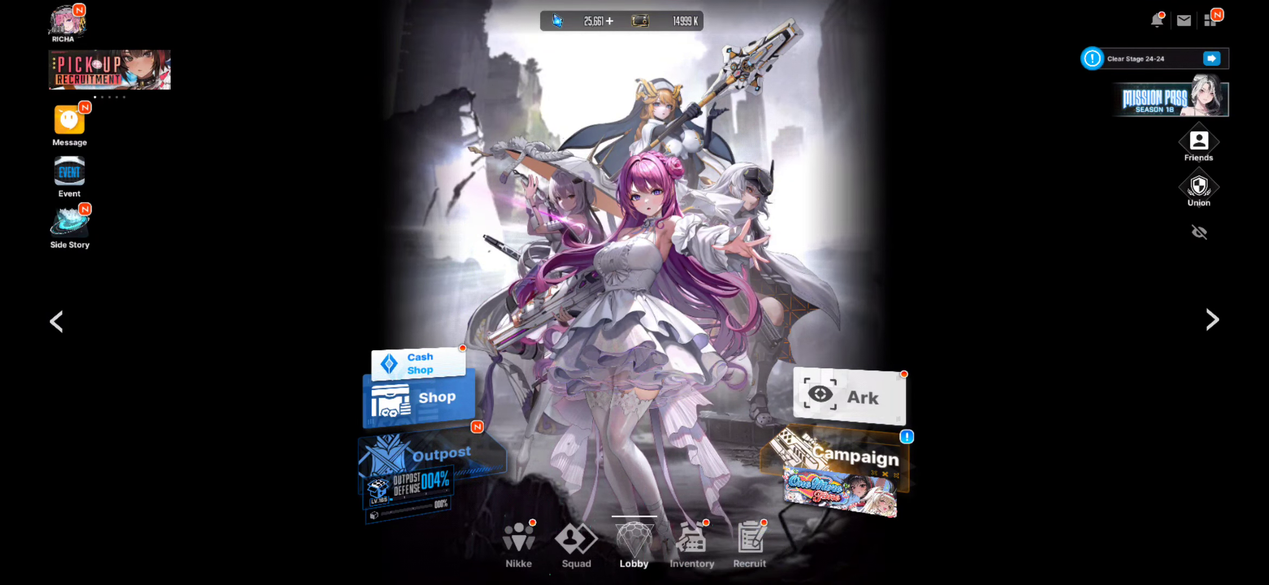
# Open the Recruit screen from the Lobby, landing on Bay's limited pickup banner.
pyautogui.click(748, 542)
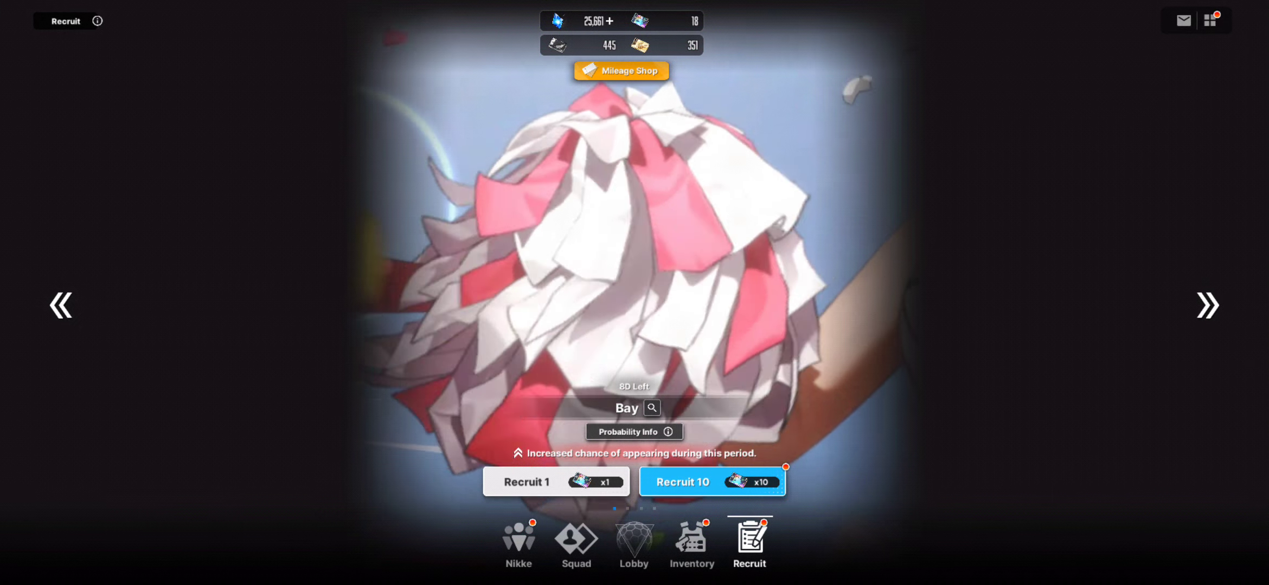
# Page the recruit banners over to Social Point Recruit.
pyautogui.click(712, 482)
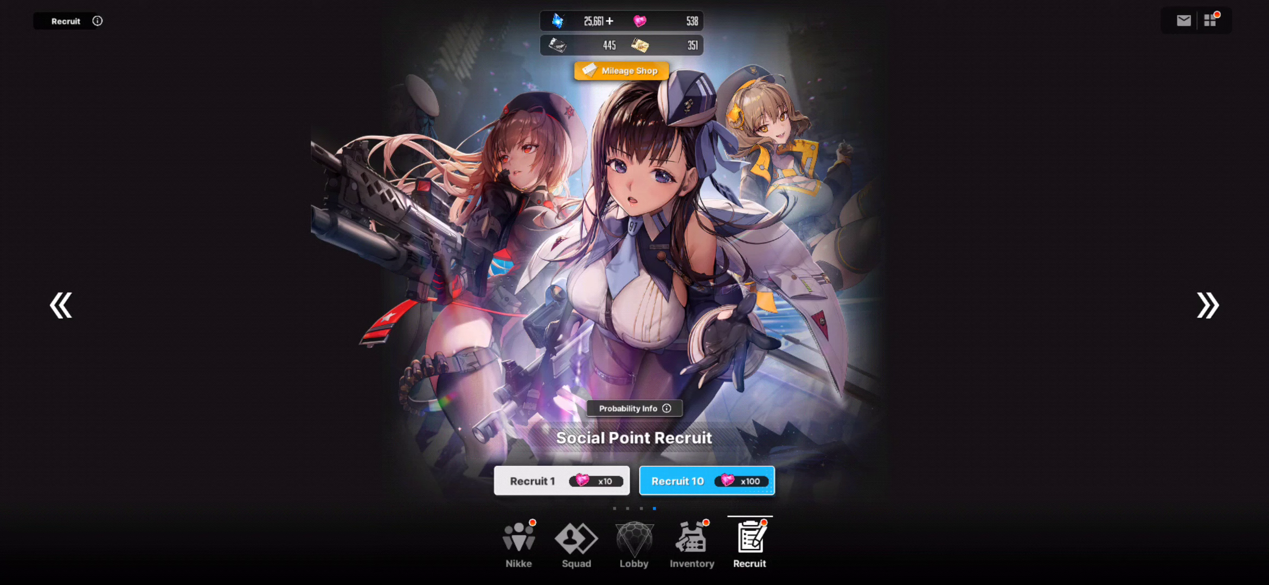
# Move on to the Ordinary Recruit banner.
pyautogui.click(706, 482)
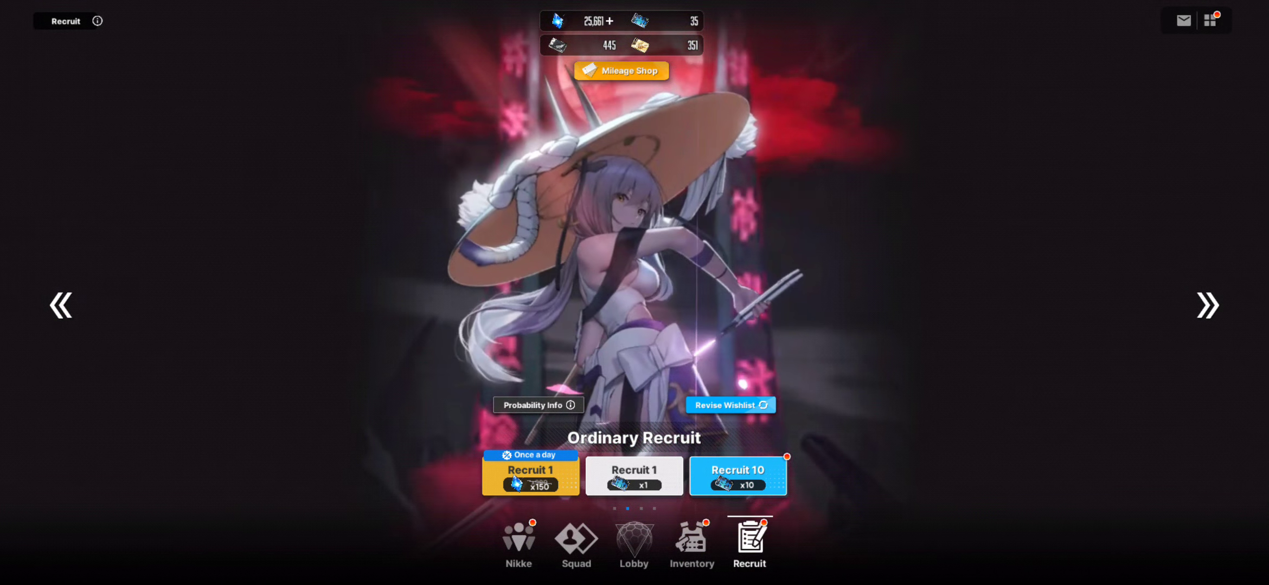
# Cycle back to Bay's pickup banner with 18 recruit vouchers available.
pyautogui.click(1207, 305)
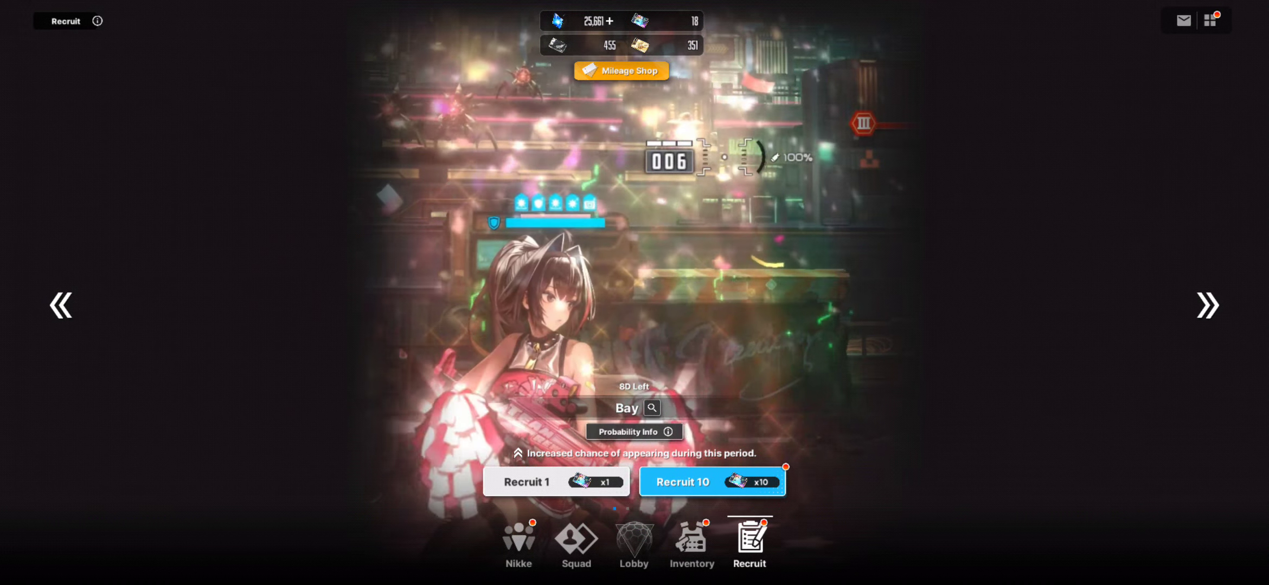
# Do a ten-pull on Bay's banner, getting five SR and five R Nikkes, no Bay.
pyautogui.click(712, 482)
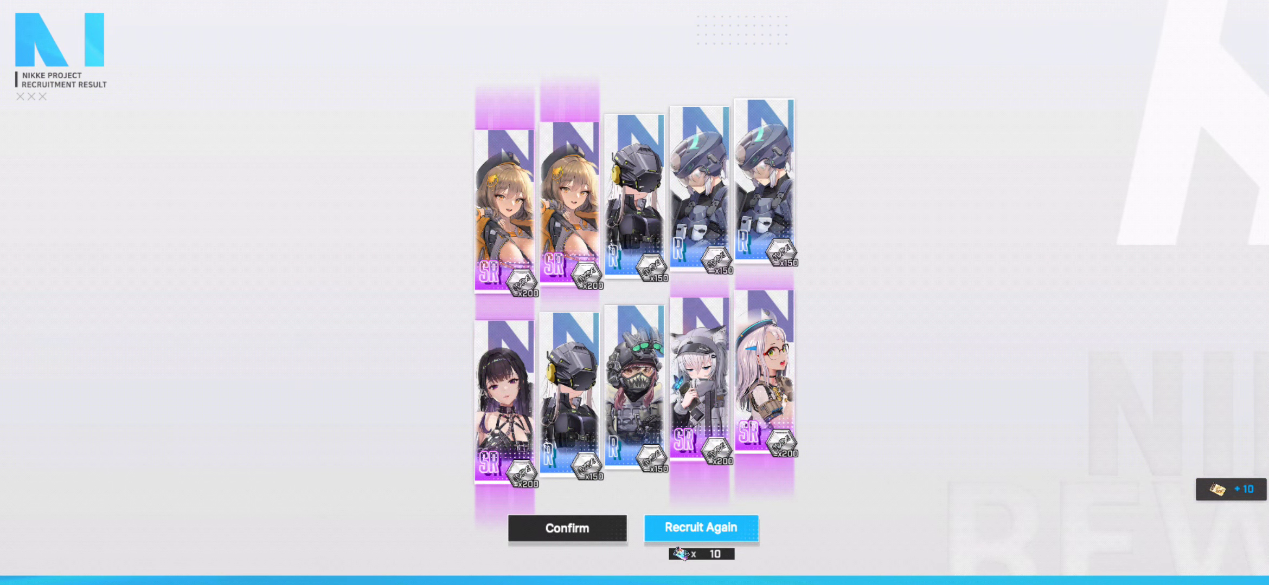
# Accept the results and run a second ten-pull paid with gems, recruiting Bay as a new SSR.
pyautogui.click(566, 529)
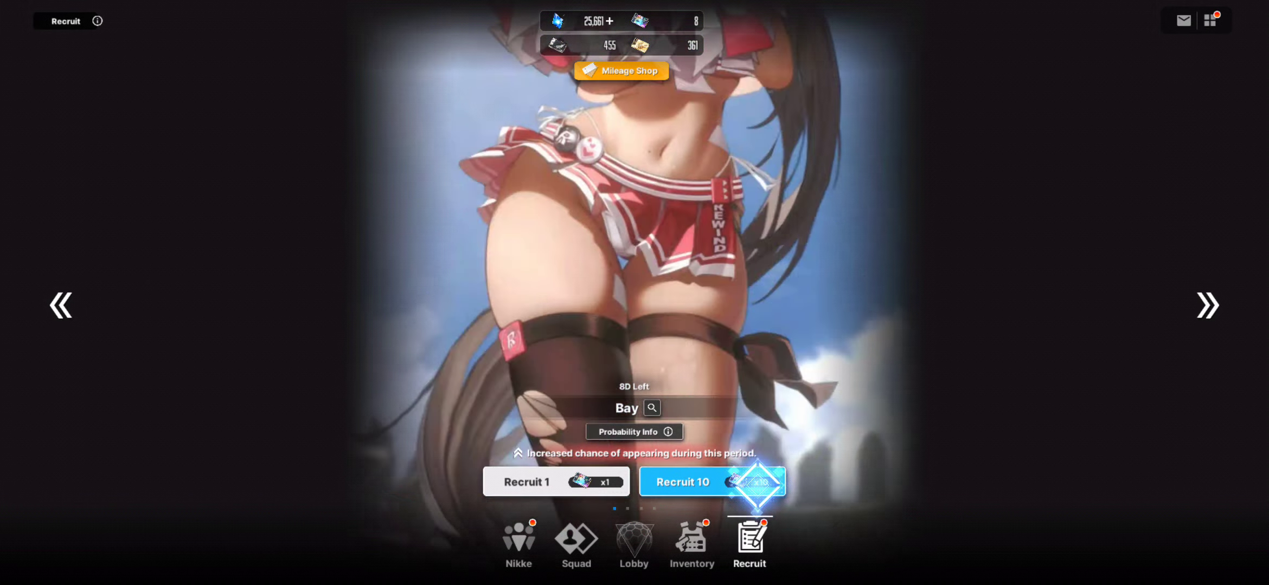
pyautogui.click(711, 483)
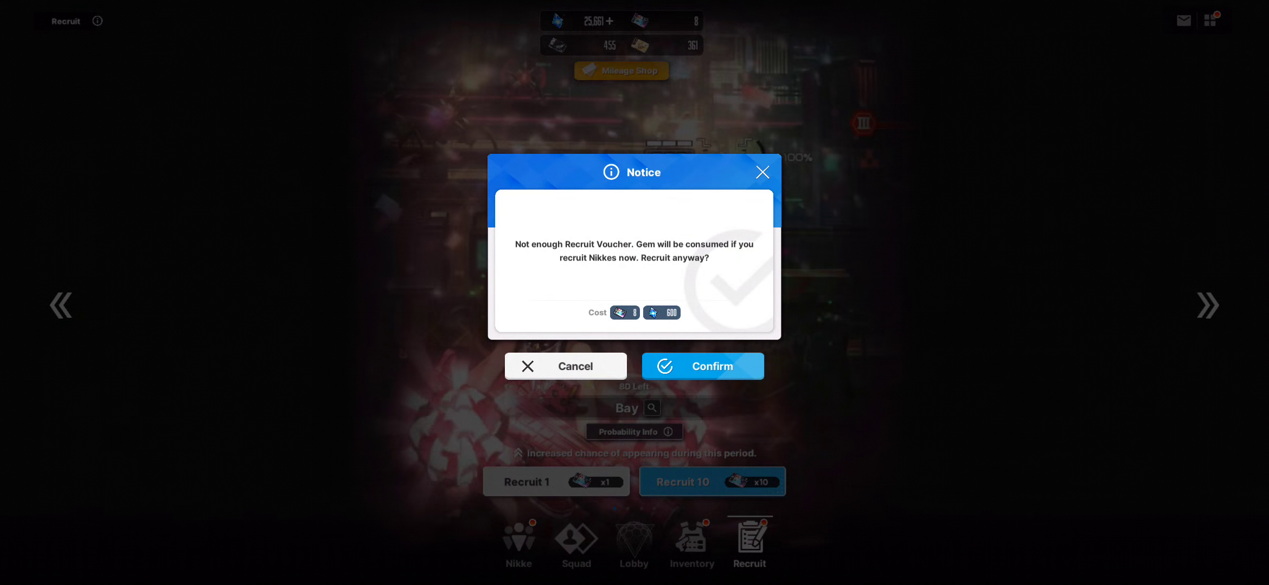
pyautogui.click(701, 366)
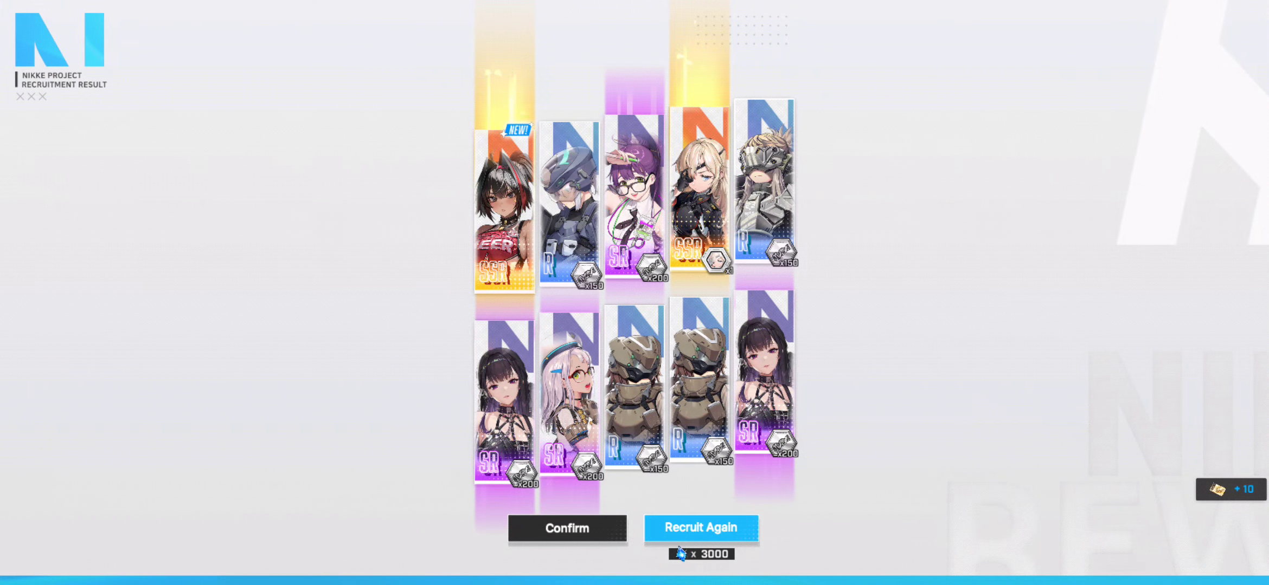
# Accept the results and run a third gem-paid ten-pull, skipping to results with Eunhwa among two SSRs.
pyautogui.click(566, 529)
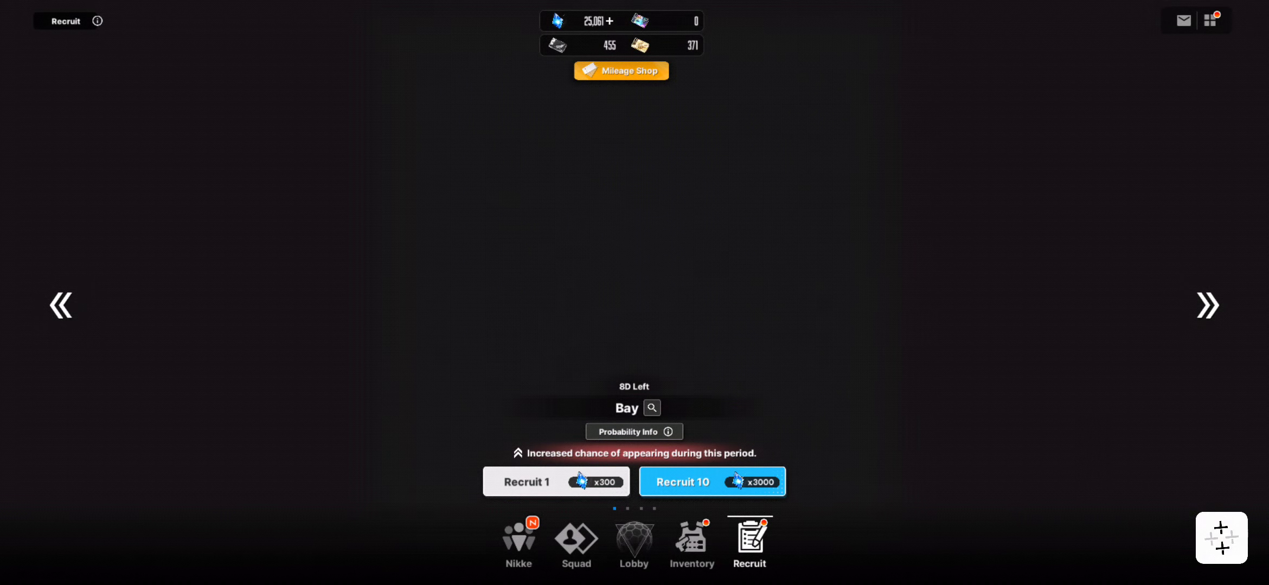
pyautogui.click(712, 483)
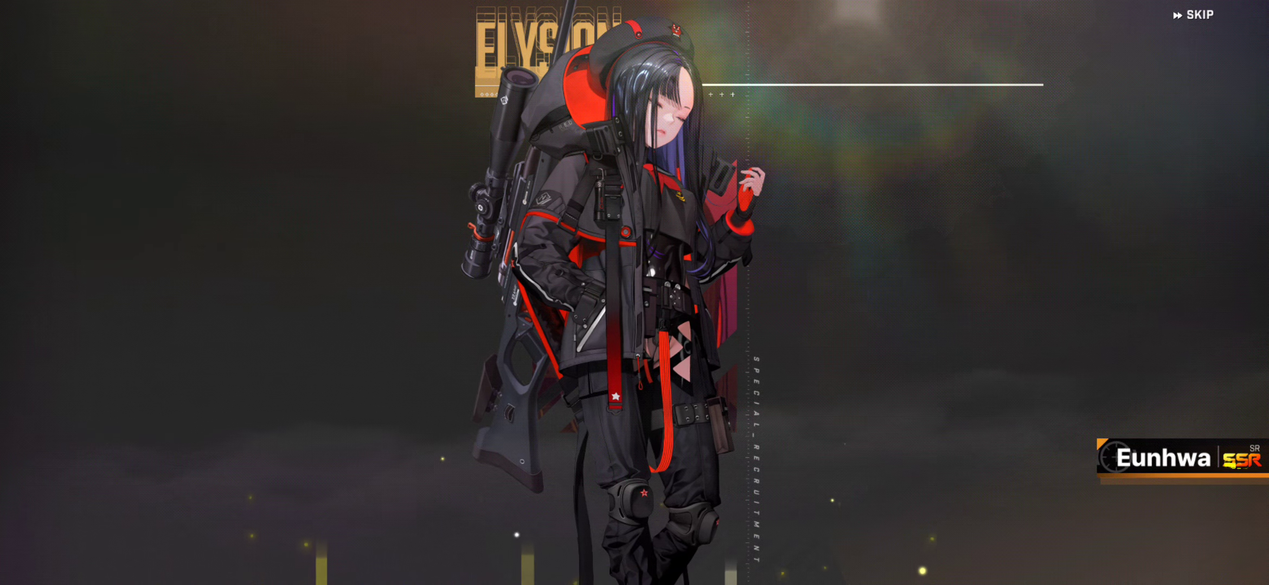
pyautogui.click(1195, 14)
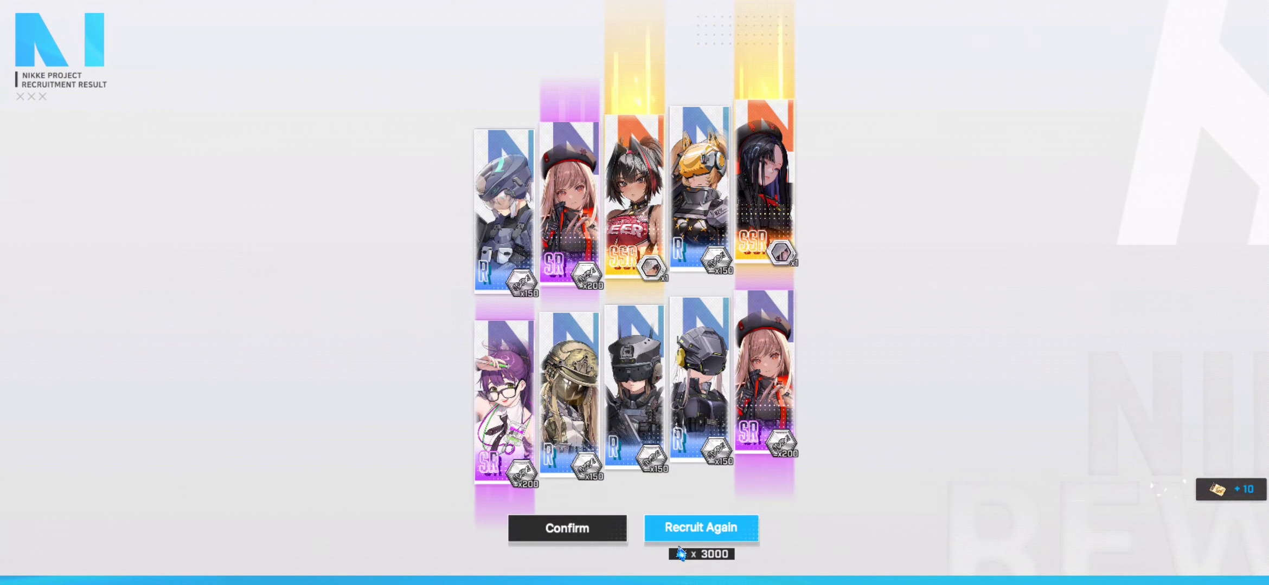
# Accept the results and Quick Equip Bay's four gear slots, raising her power from 2564 to 6105.
pyautogui.click(566, 529)
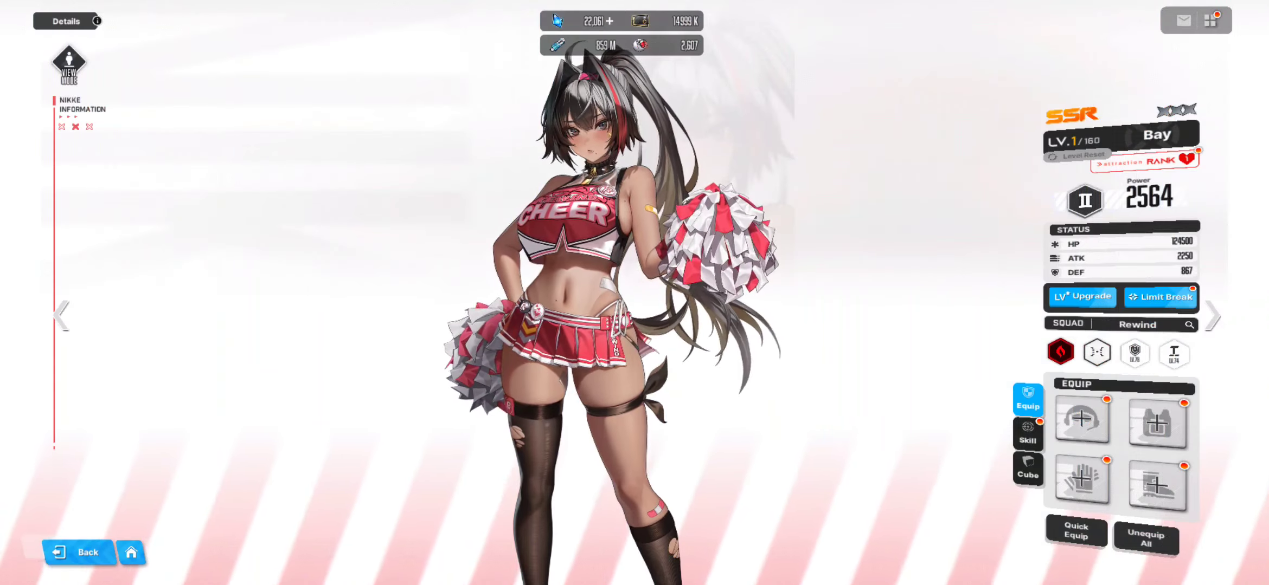
pyautogui.click(1075, 533)
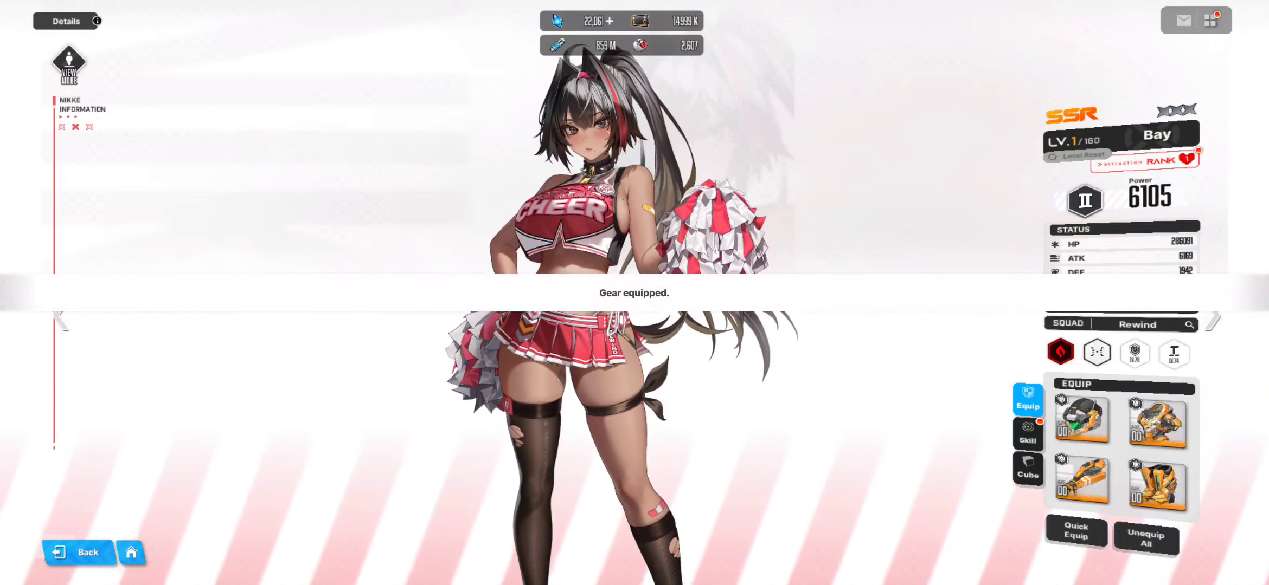
# Review Bay's three level-1 skills, including the First Winner burst, then close the details.
pyautogui.click(1028, 435)
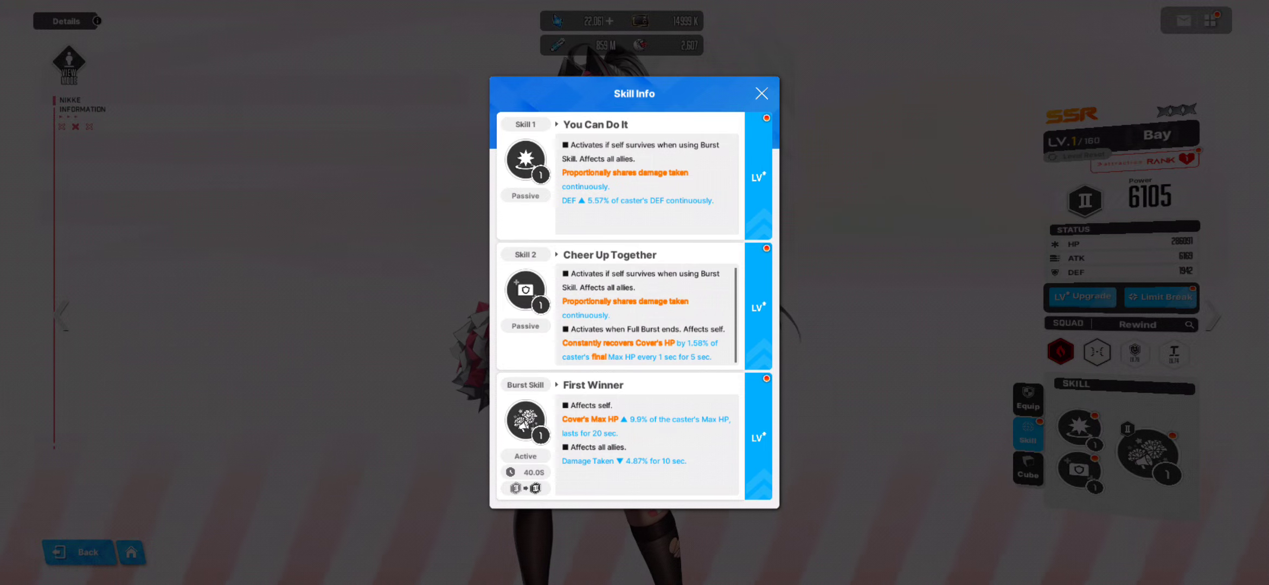
pyautogui.click(760, 93)
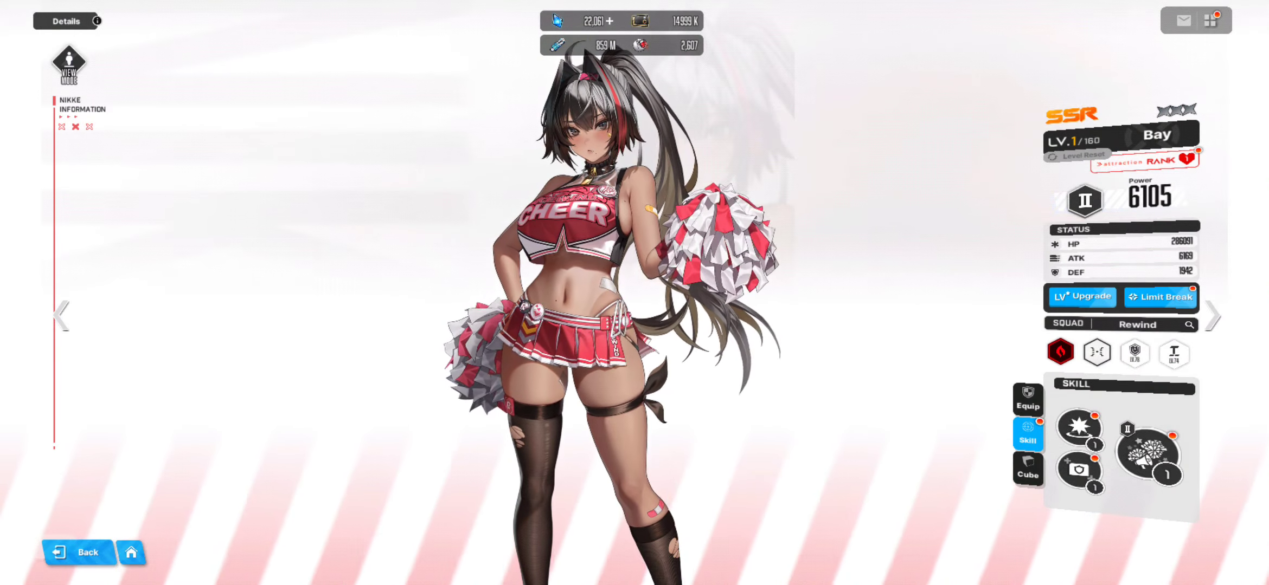
# Limit break Bay with her Spare Body, taking her from zero to one star.
pyautogui.click(1028, 469)
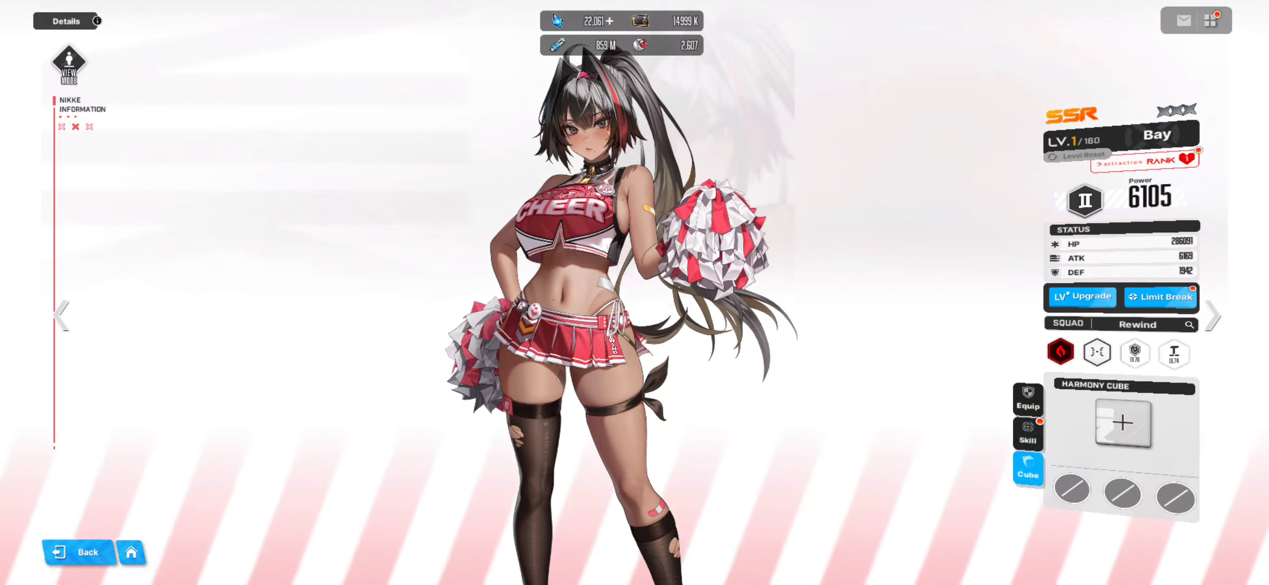
pyautogui.click(1160, 298)
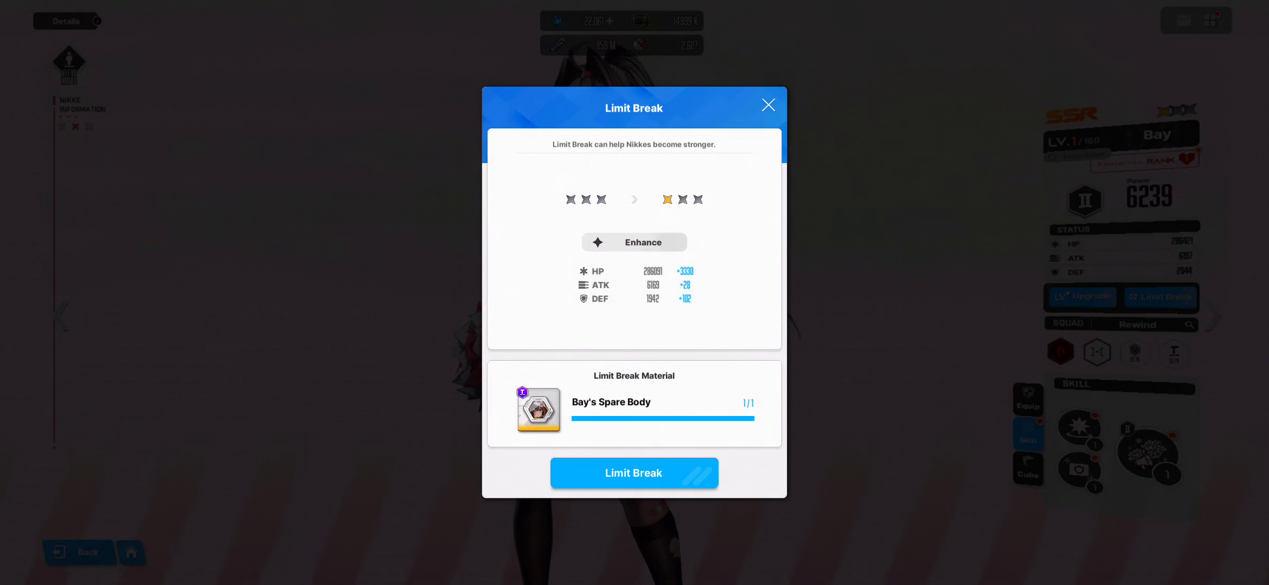
pyautogui.click(633, 473)
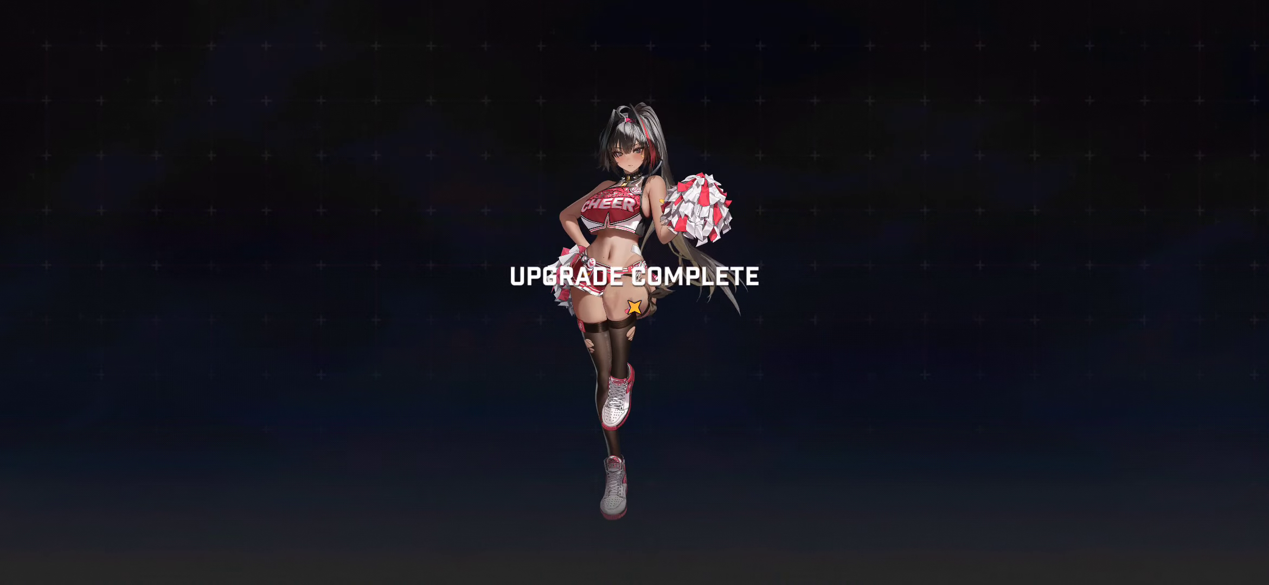